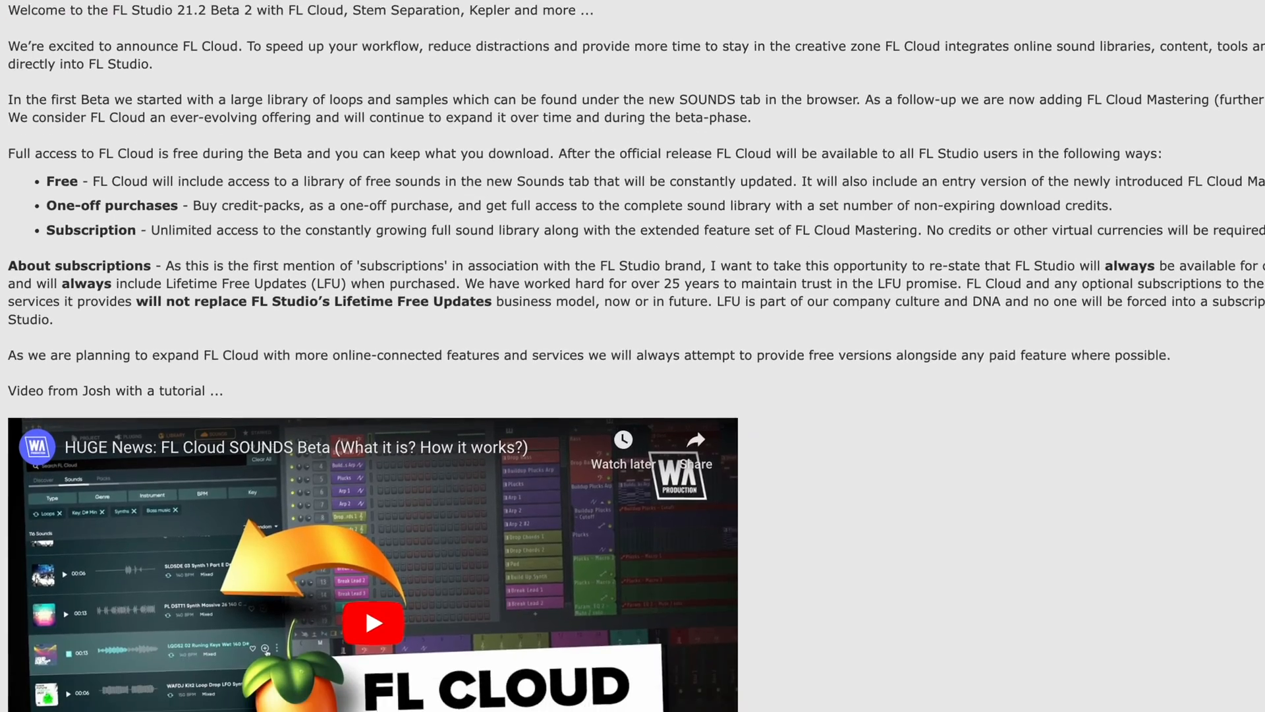
Zoom the Playlist in on the Combo[82] Cm TheDrive 3 audio clip.
scroll(down, 3)
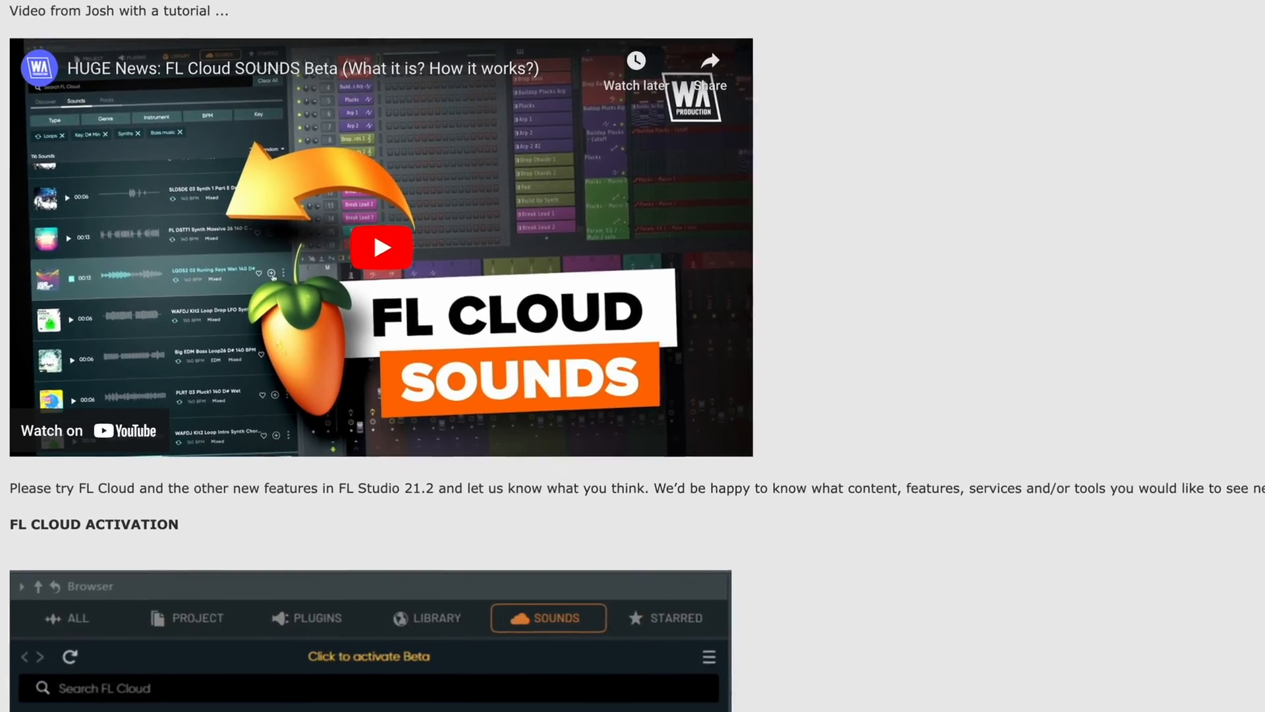
scroll(down, 3)
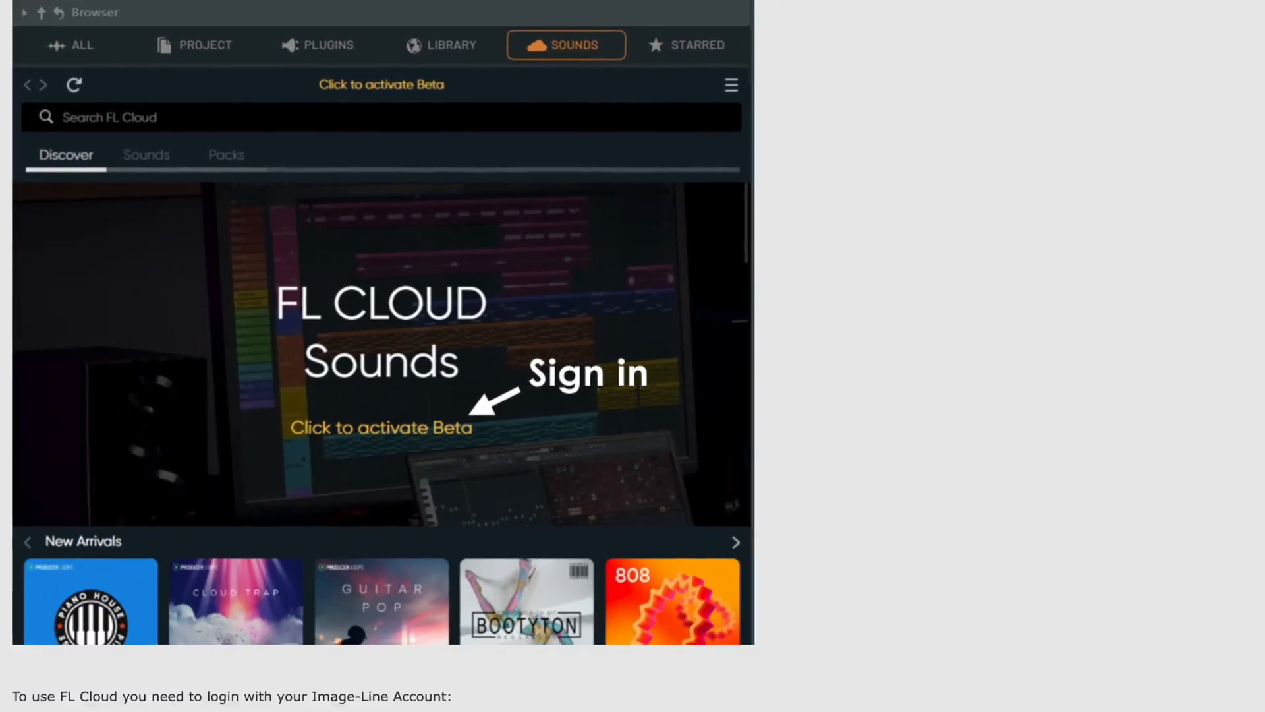
scroll(down, 3)
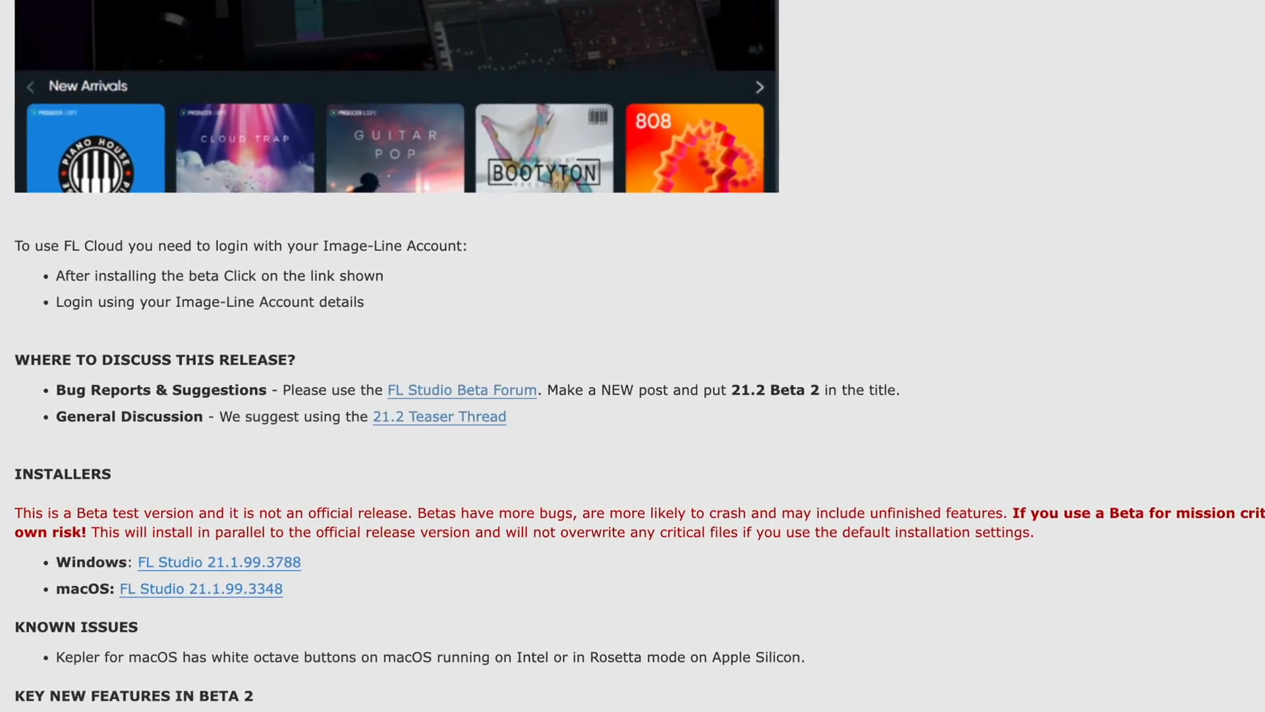
scroll(down, 3)
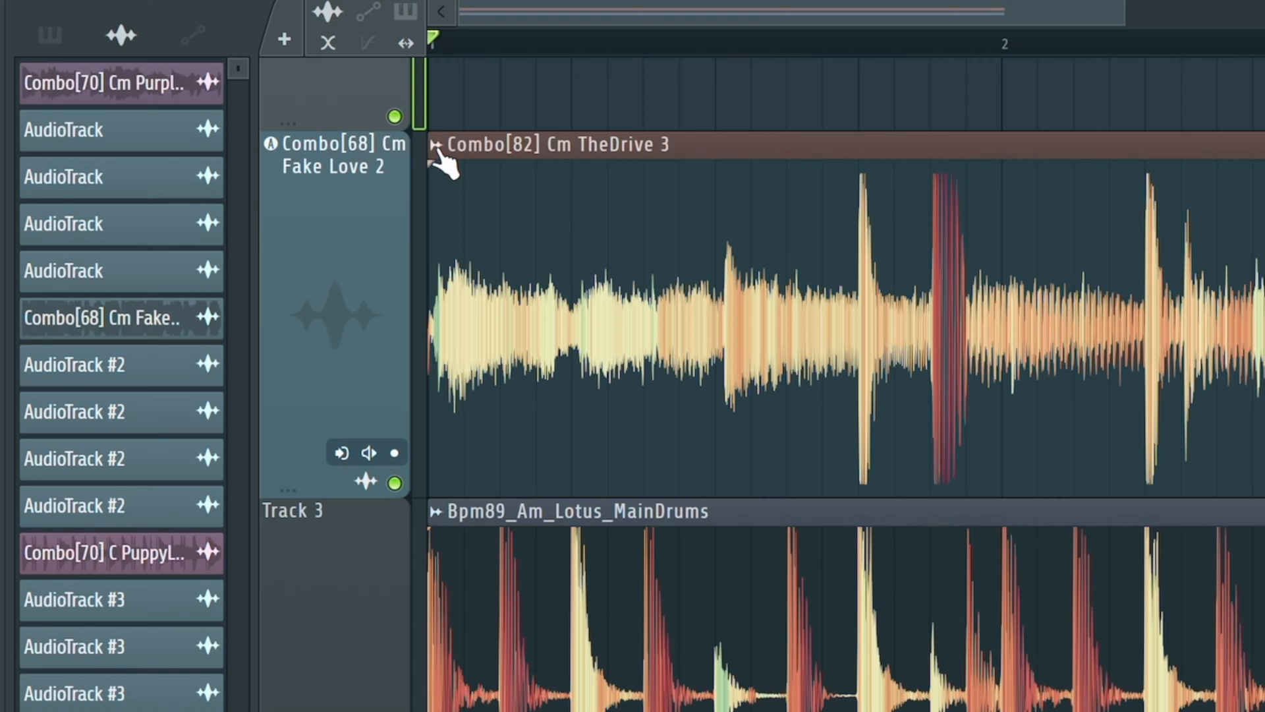
Start stem extraction for the TheDrive 3 clip with drums, bass, instruments and vocals chosen.
right_click(444, 153)
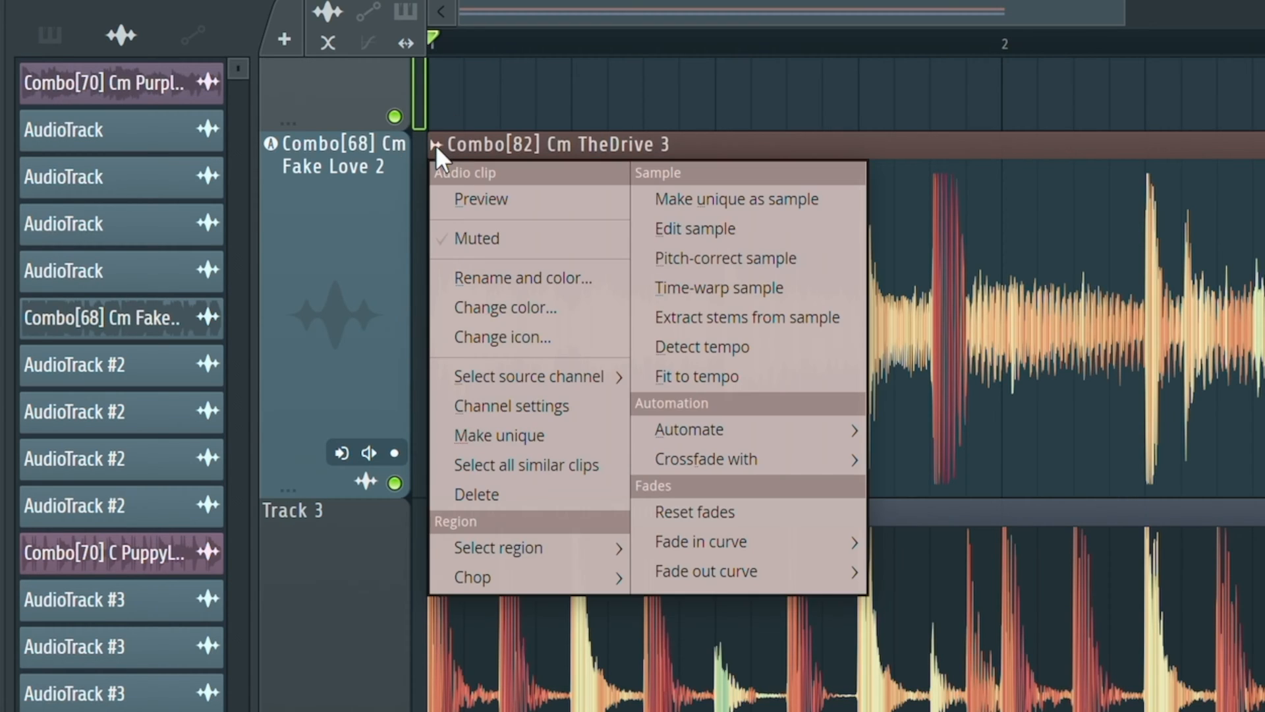
mouse_move(547, 269)
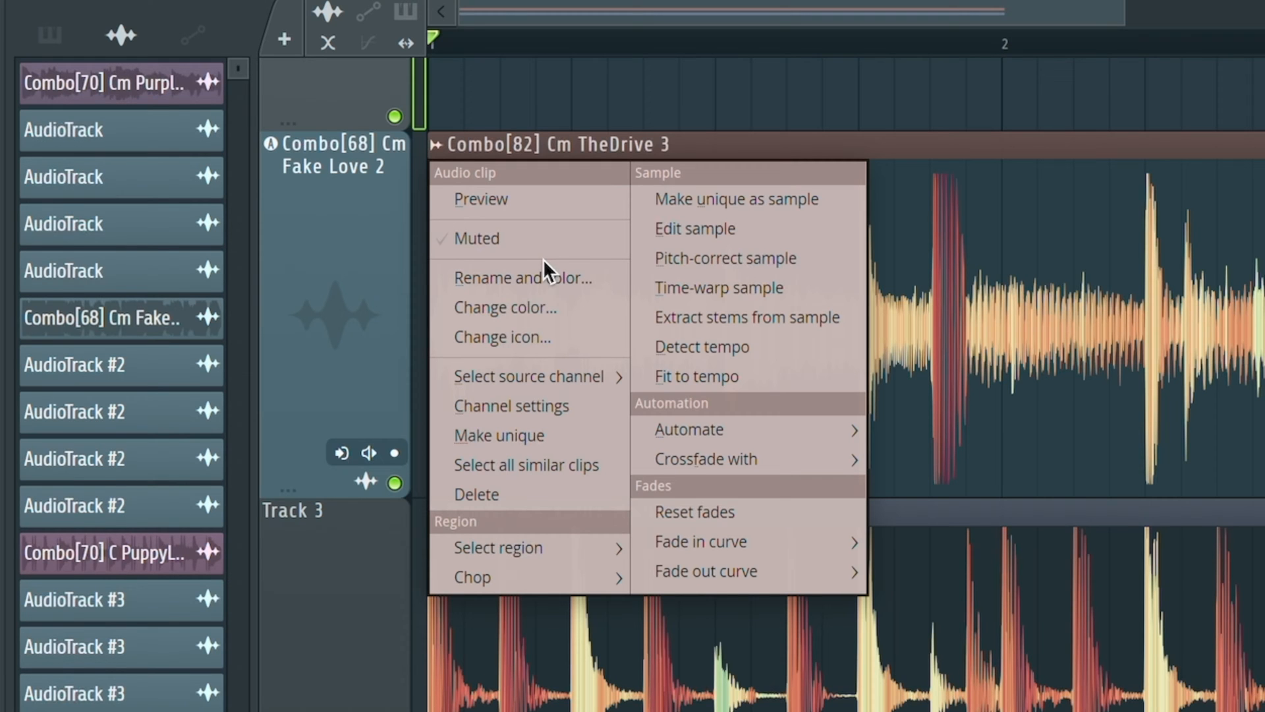
click(746, 317)
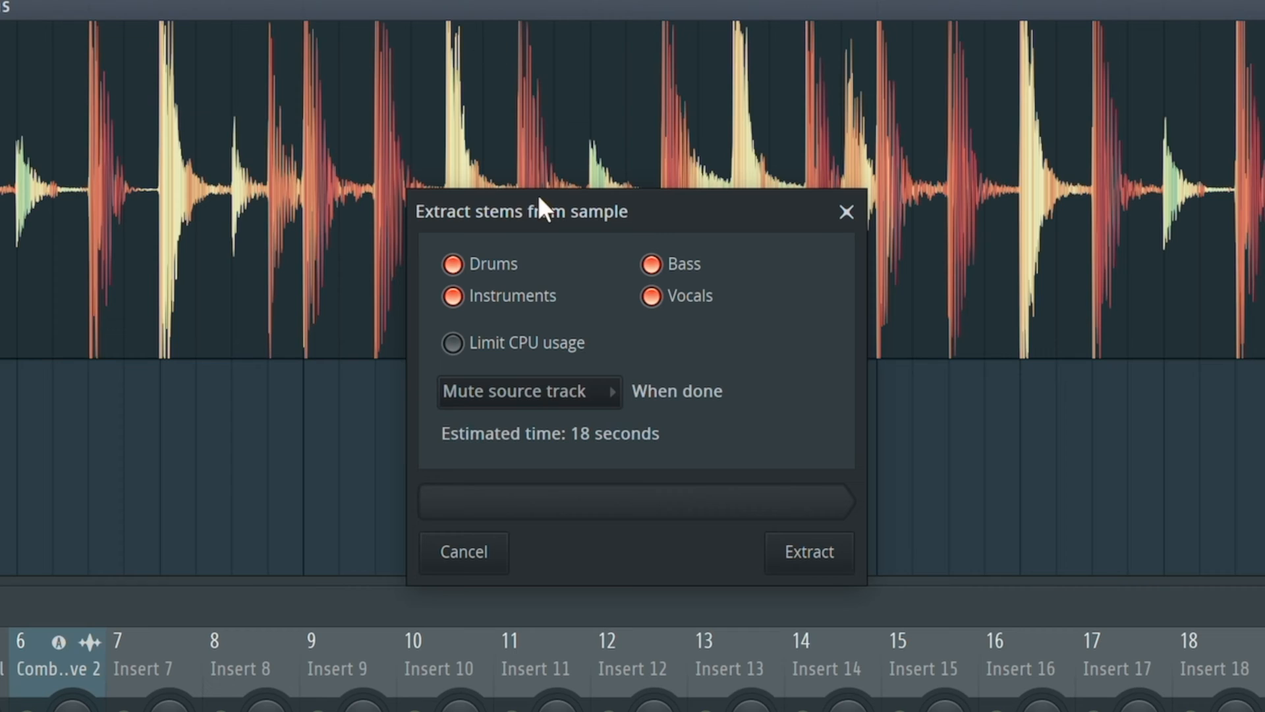
Extract the four stems onto new playlist tracks below the muted original clip.
click(808, 552)
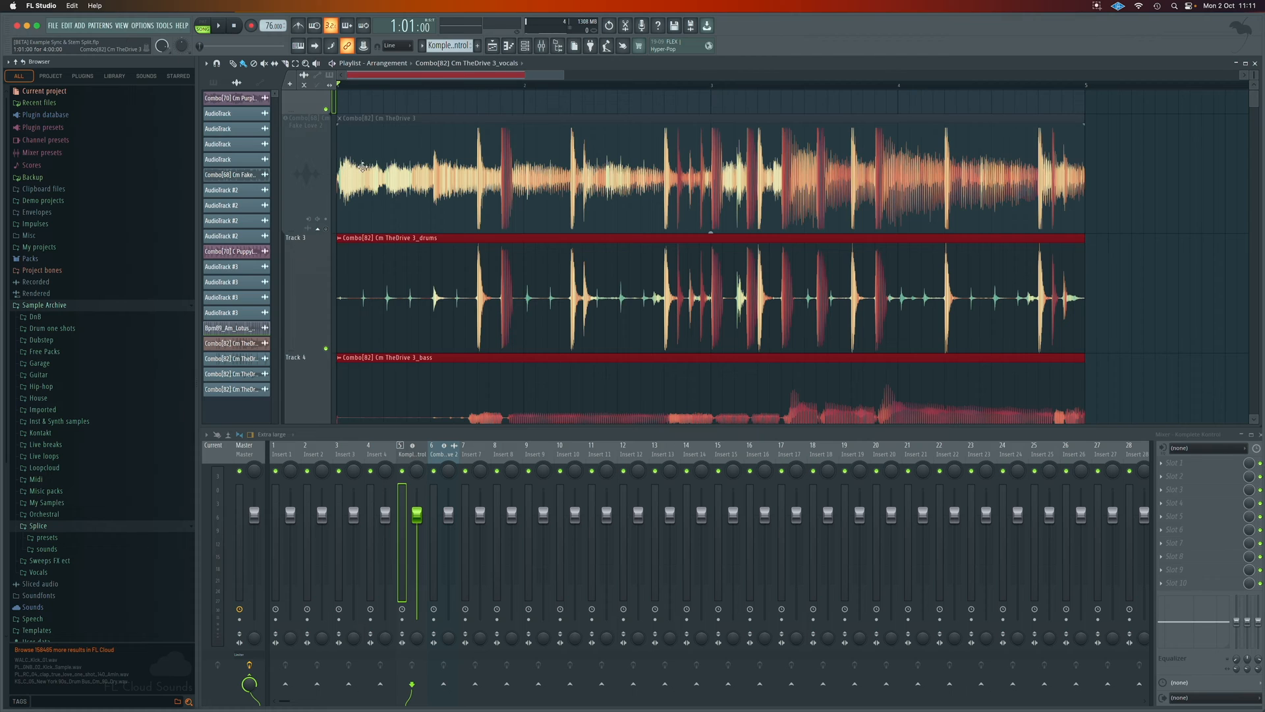
scroll(down, 3)
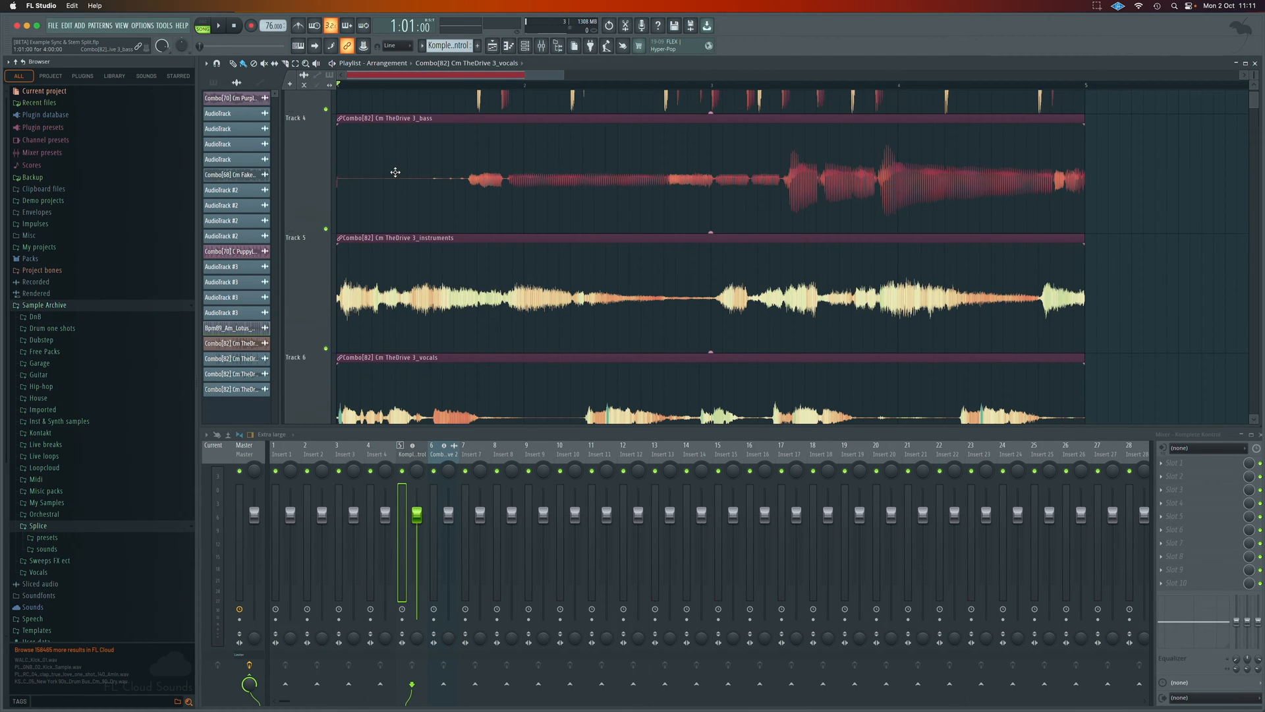